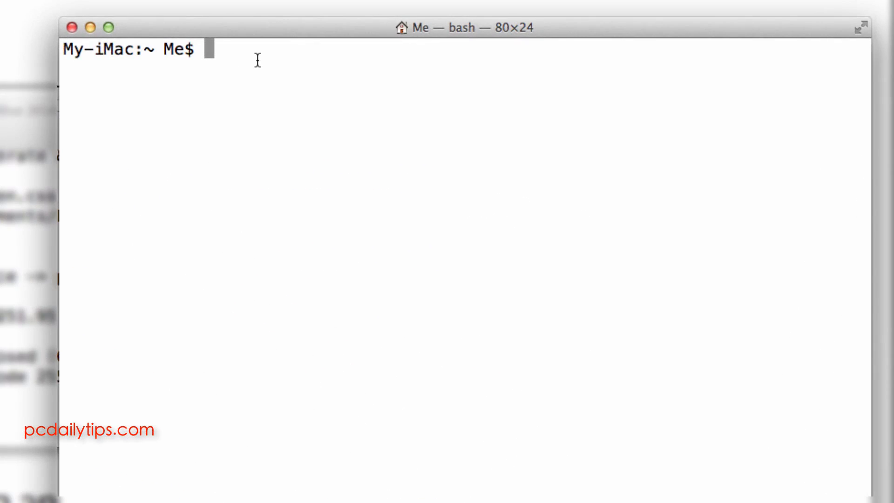
pyautogui.write('ssh -o PubkeyAuthentication=no kimiweb6@wphowtosite.com -p 2222')
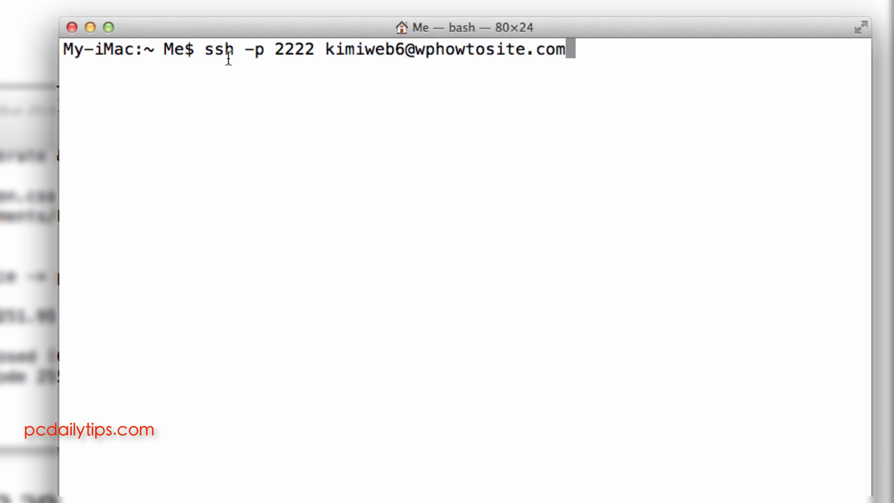
pyautogui.moveTo(275, 54)
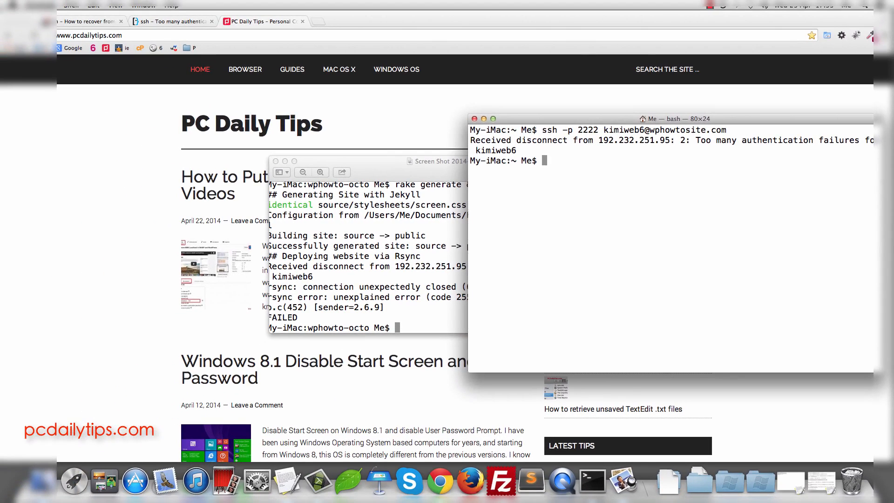
# - Bring up the authentication-failures fix article and scroll to the 'How I Fixed It' section
pyautogui.write('ssh -o PubkeyAuthentication=no kimiweb6@wphowtosite.com -p 2222')
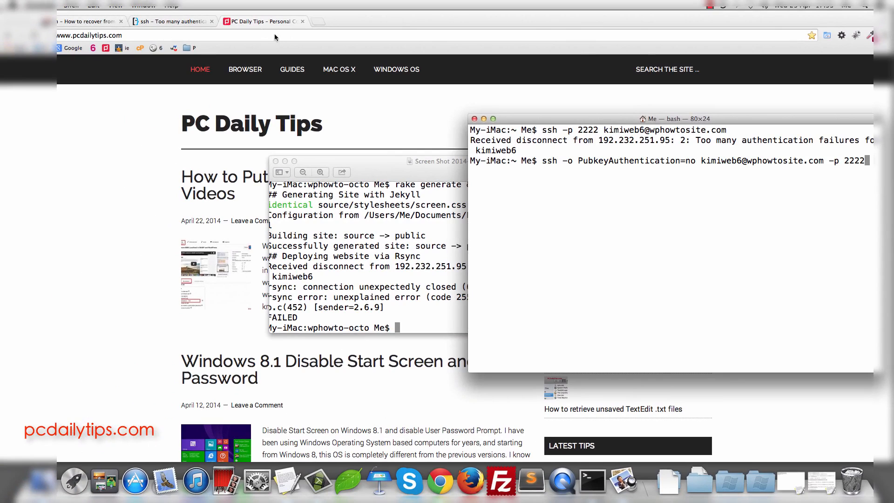
pyautogui.click(353, 21)
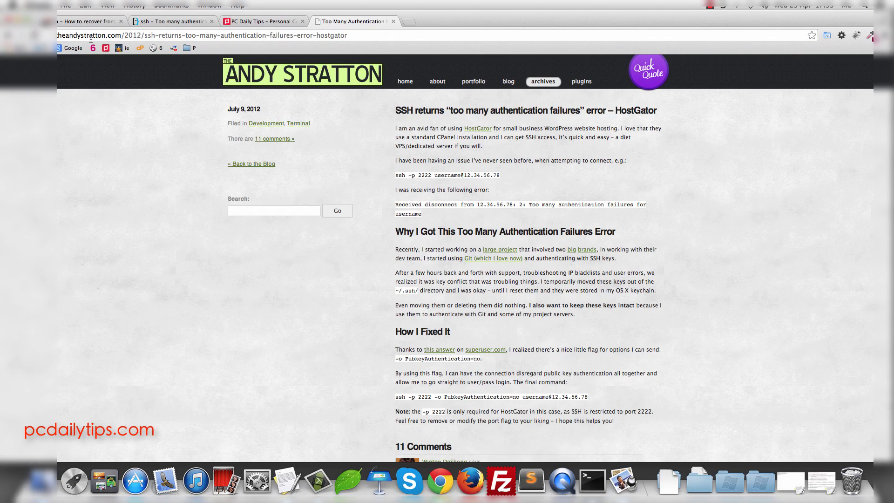
pyautogui.scroll(-3)
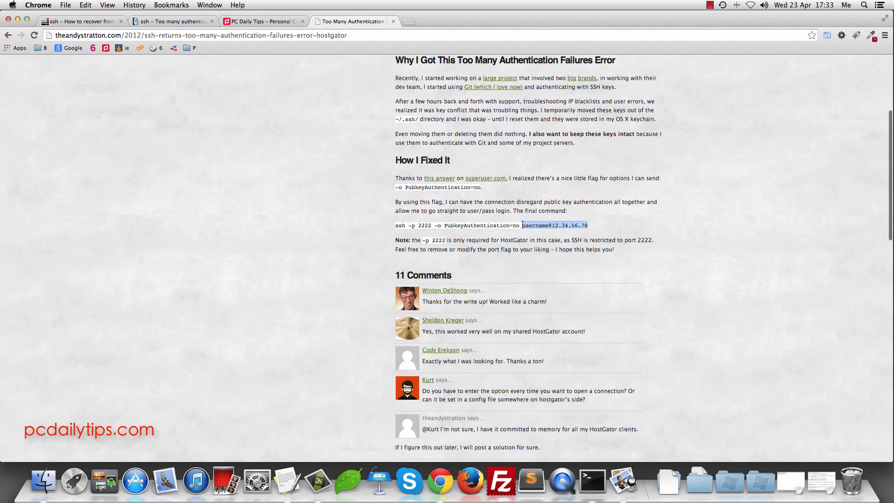
pyautogui.moveTo(592, 481)
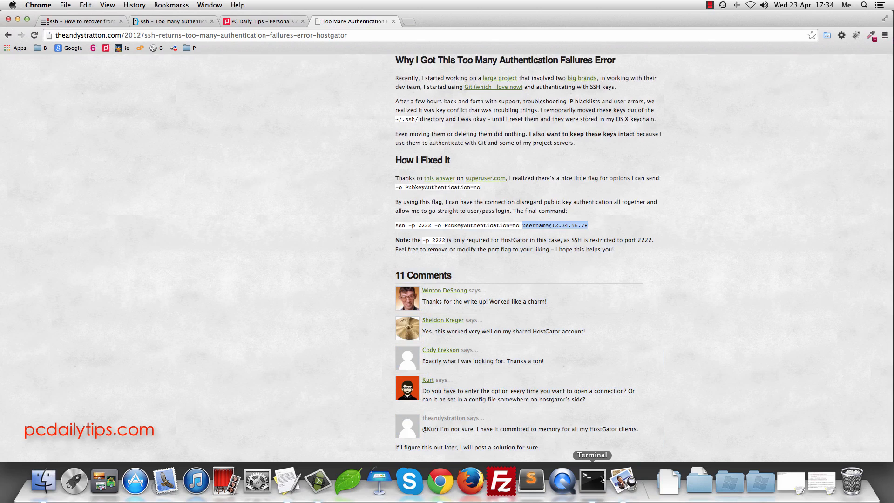
# - Return to Terminal and exit the remote session back to the local prompt
pyautogui.click(592, 482)
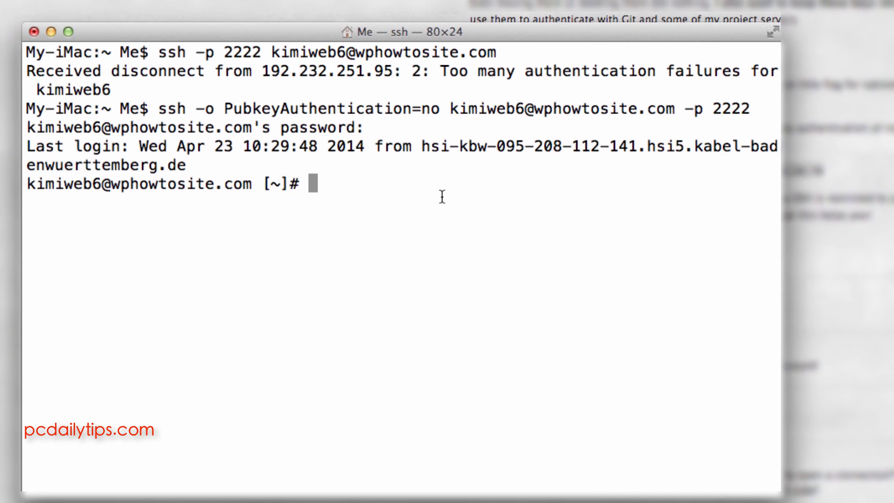
pyautogui.moveTo(426, 207)
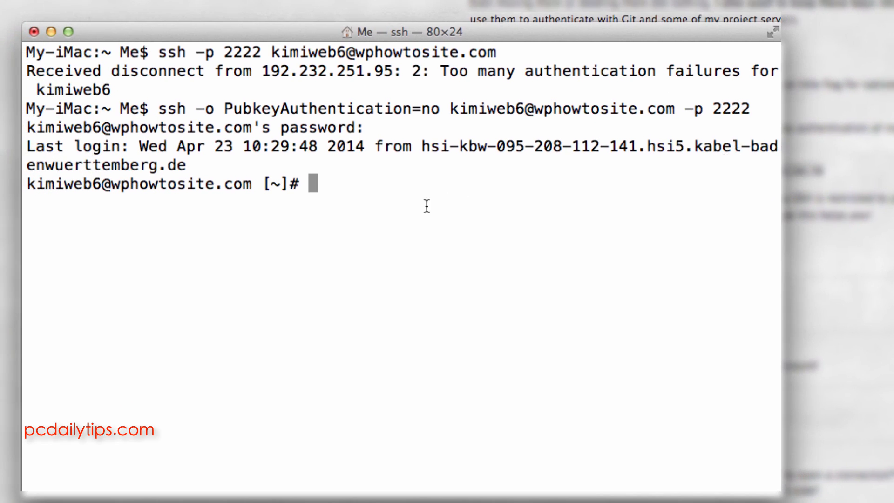
pyautogui.moveTo(336, 193)
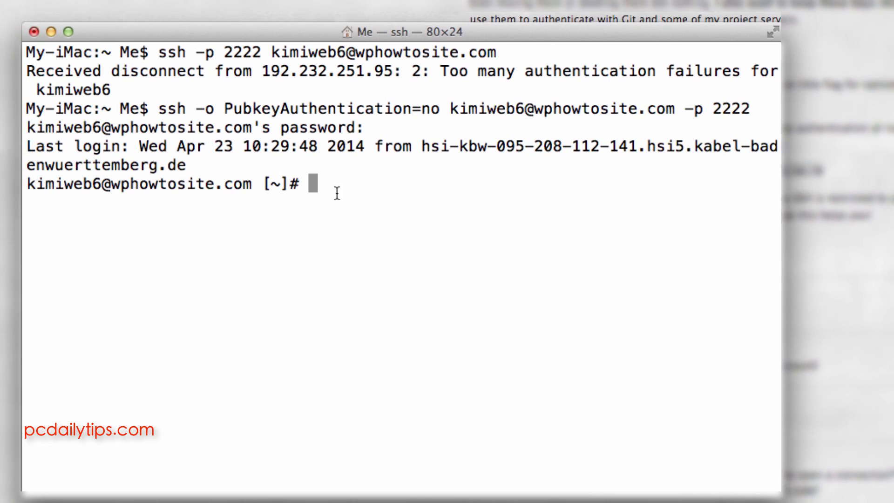
pyautogui.moveTo(354, 196)
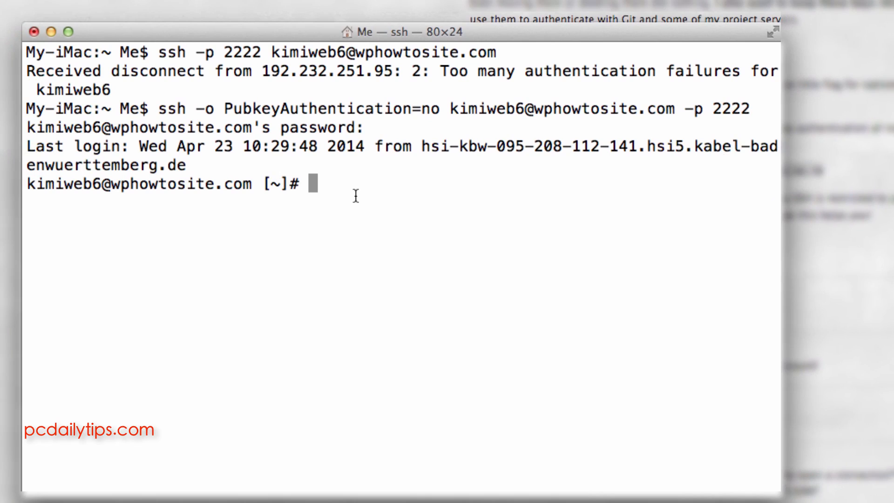
pyautogui.write('e')
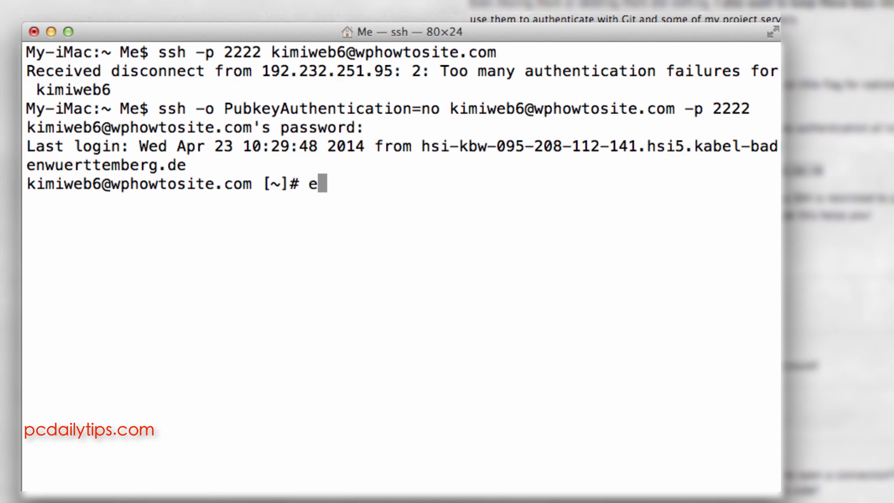
pyautogui.write('xit')
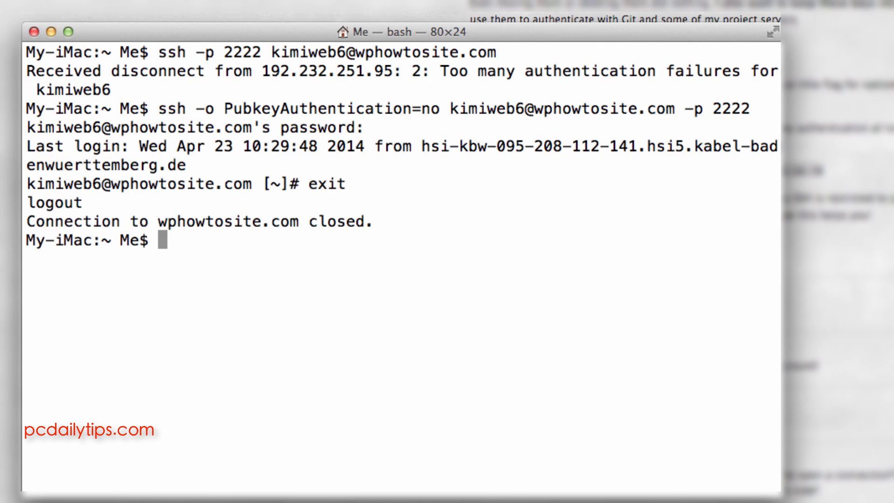
pyautogui.moveTo(200, 245)
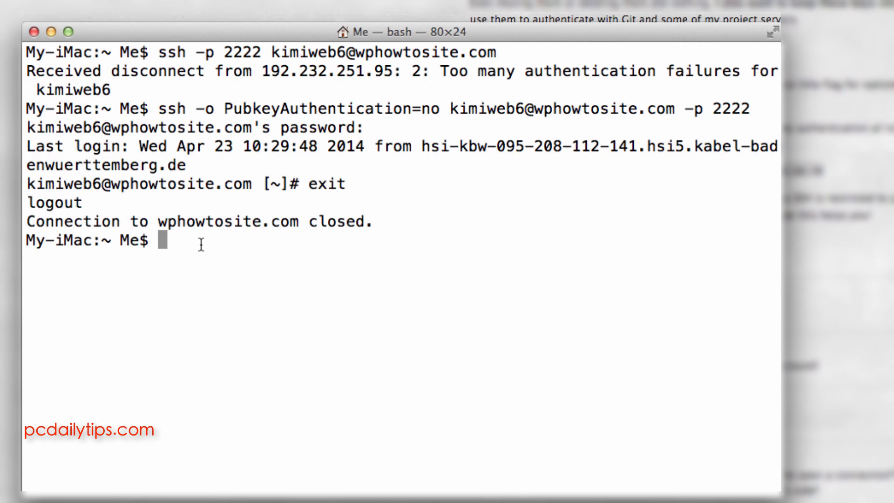
# - Change to Documents/Projects/Websites/wphowto-octo, run rake deploy, then select the earlier ssh -o command
pyautogui.write('cd Documents/Projects/Websites/wphowto-octo')
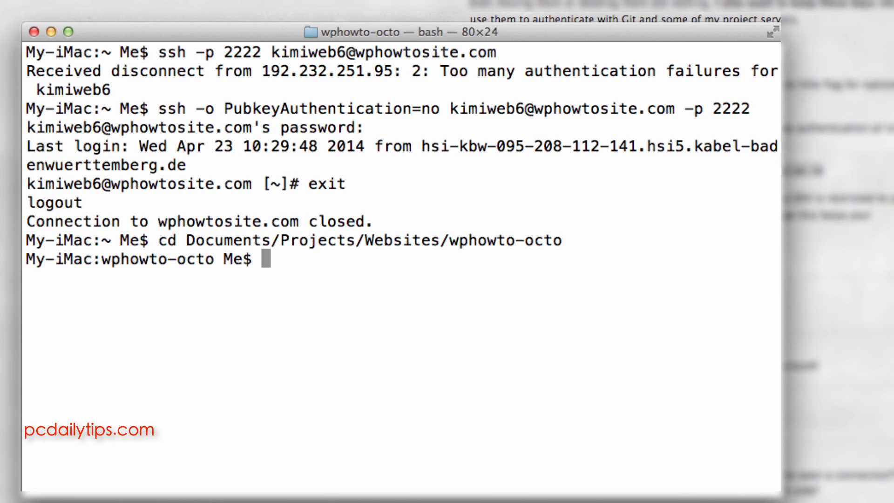
pyautogui.write('rake')
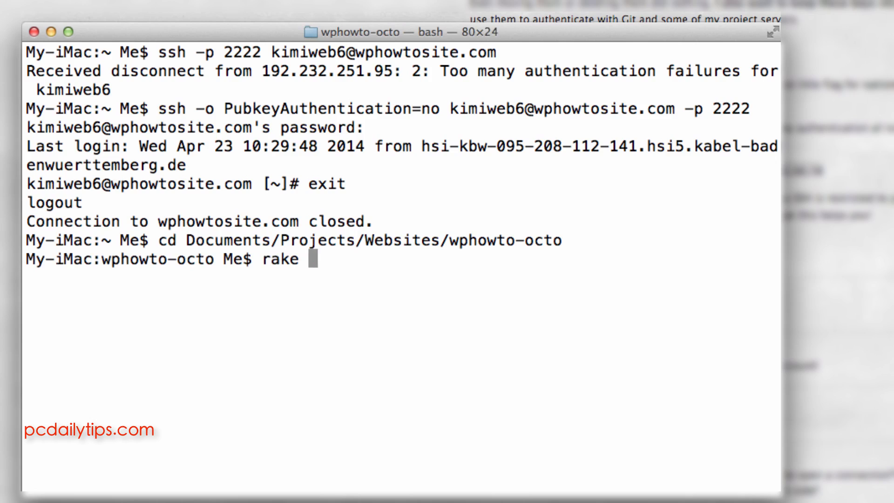
pyautogui.write('deploy')
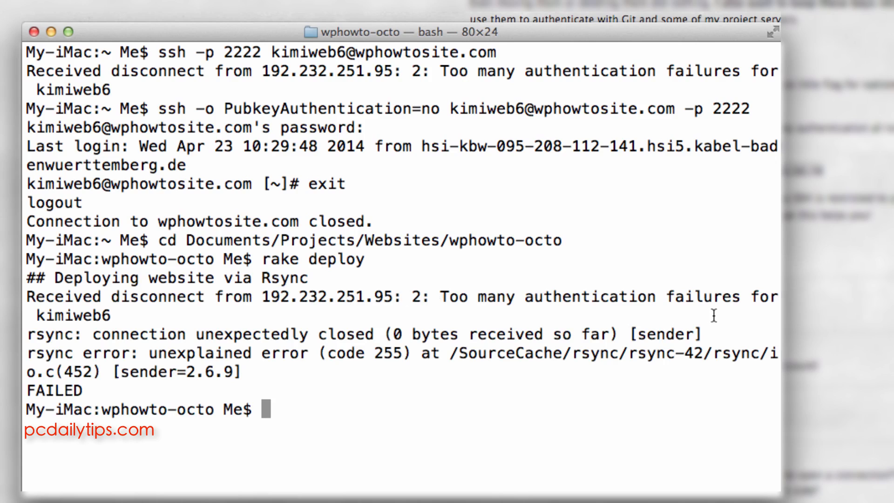
pyautogui.moveTo(357, 194)
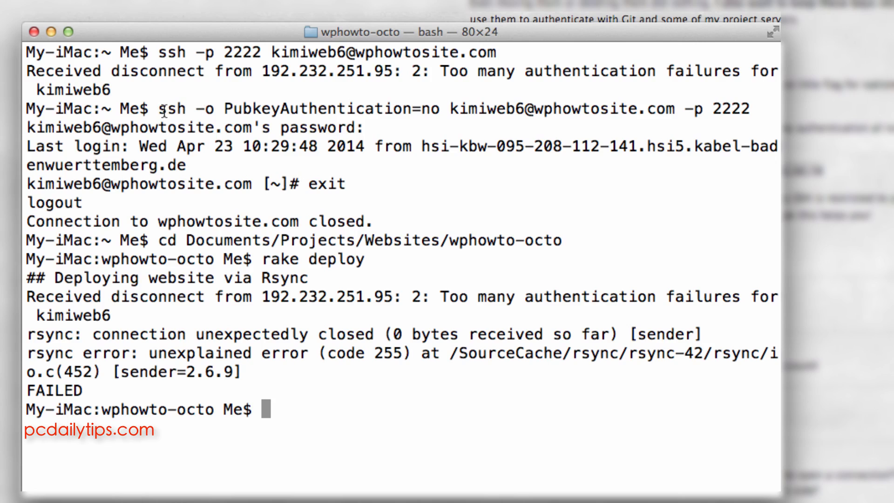
pyautogui.moveTo(162, 108); pyautogui.dragTo(364, 127)
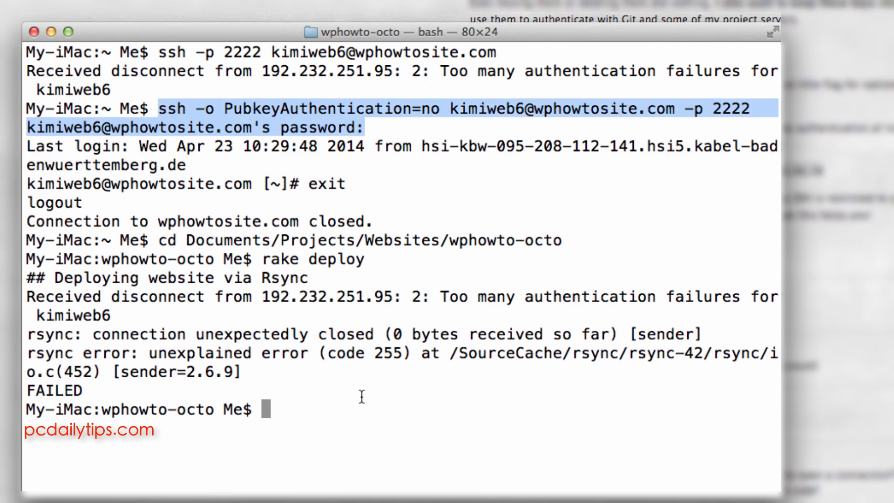
pyautogui.moveTo(320, 412)
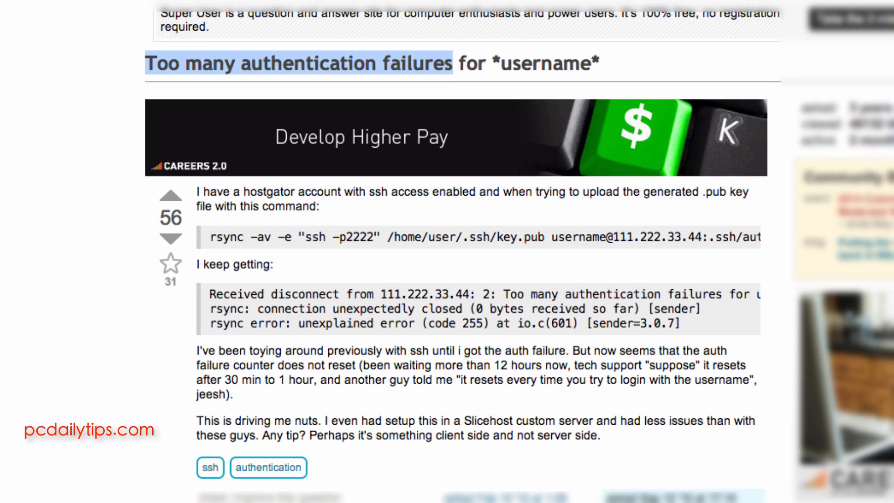
# - Scroll to the answer listing fixes and select the /etc/ssh/sshd_config path
pyautogui.scroll(-3)
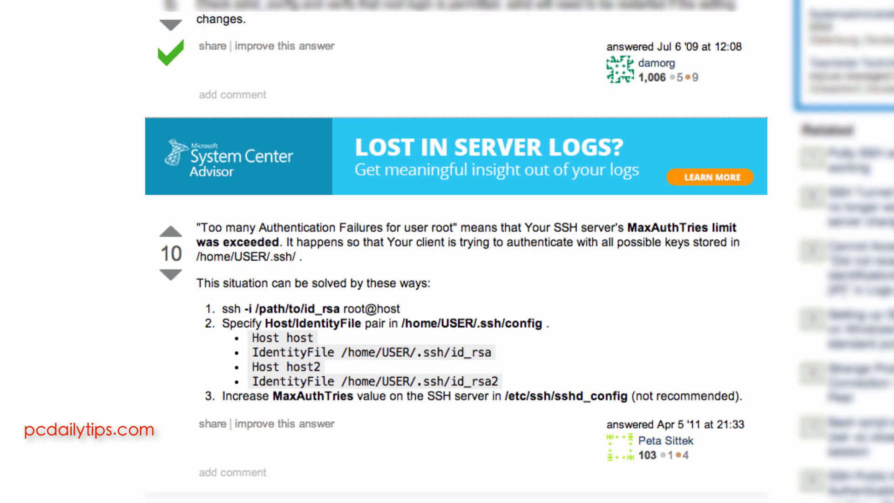
pyautogui.moveTo(217, 332)
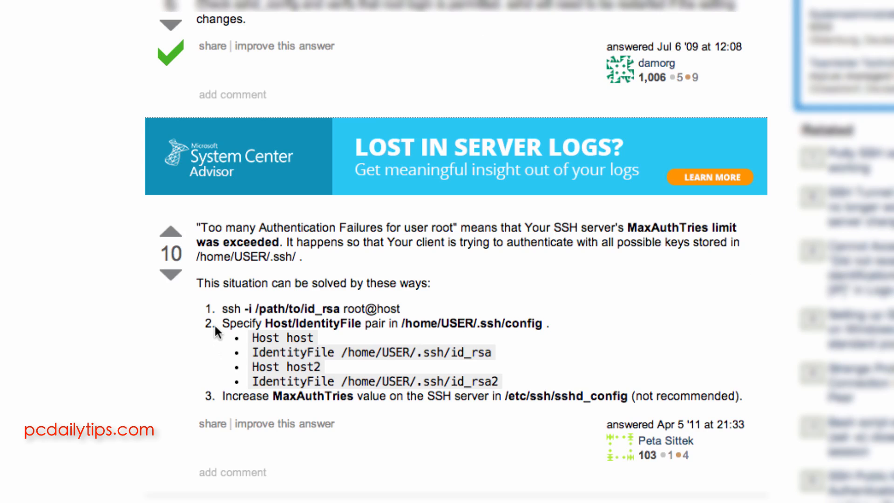
pyautogui.moveTo(36, 120)
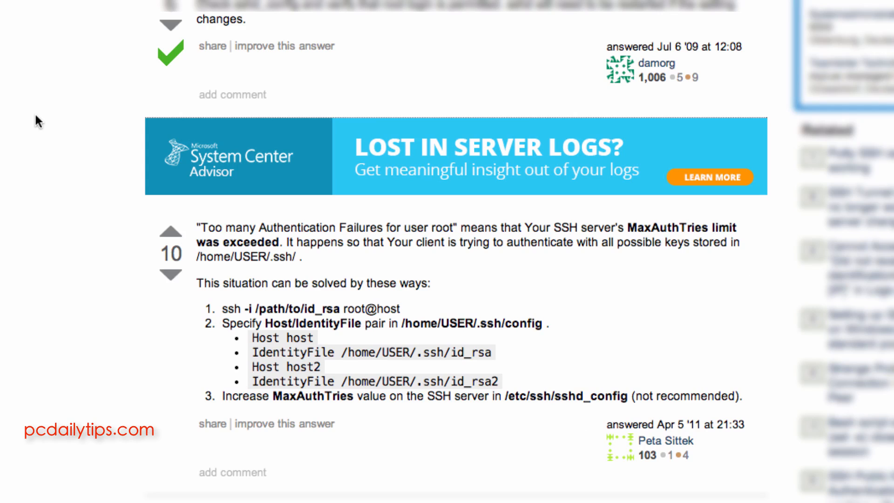
pyautogui.moveTo(223, 323); pyautogui.dragTo(352, 352)
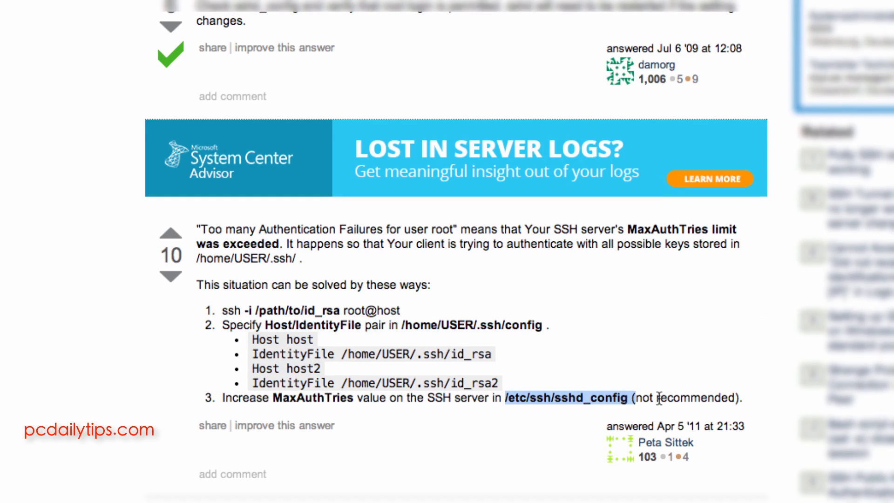
pyautogui.moveTo(484, 381)
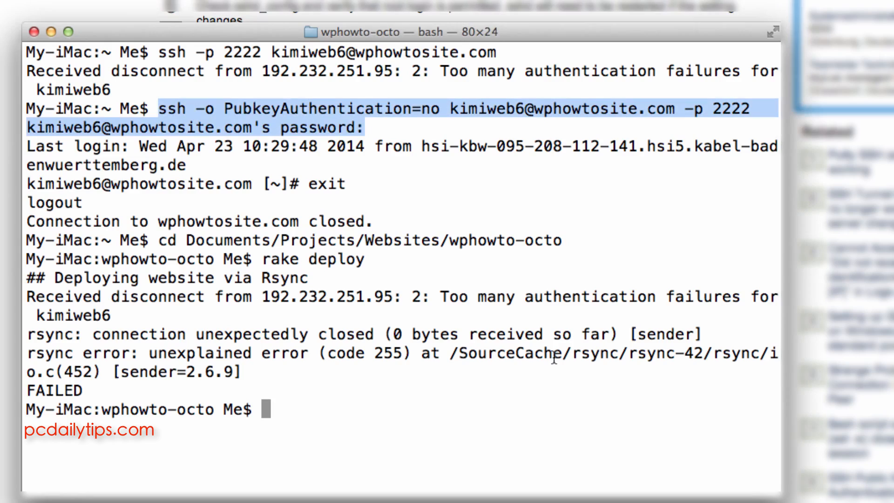
pyautogui.moveTo(450, 397)
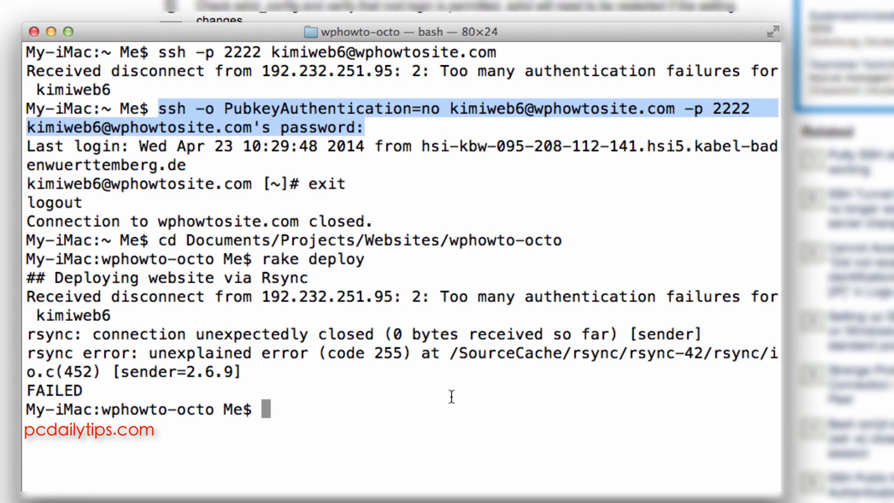
pyautogui.moveTo(257, 279)
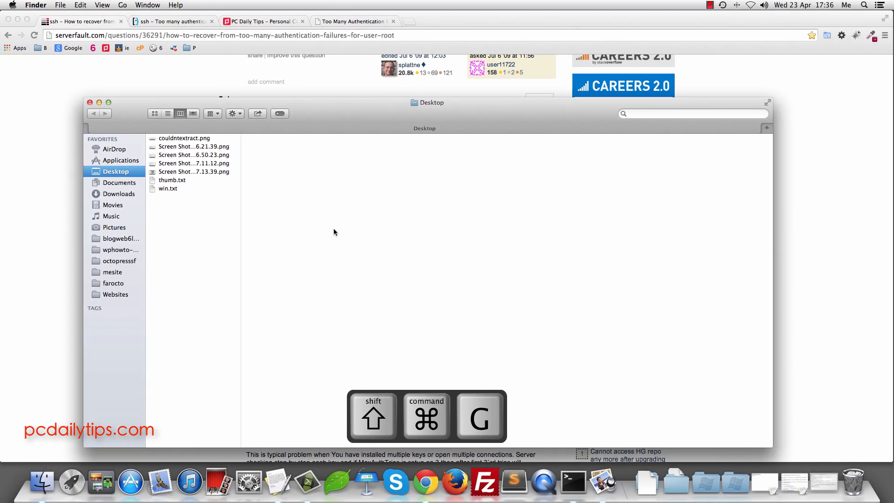
# - Use Go to Folder to jump to ~/.ssh and list its key files
pyautogui.press('shift+cmd+g')
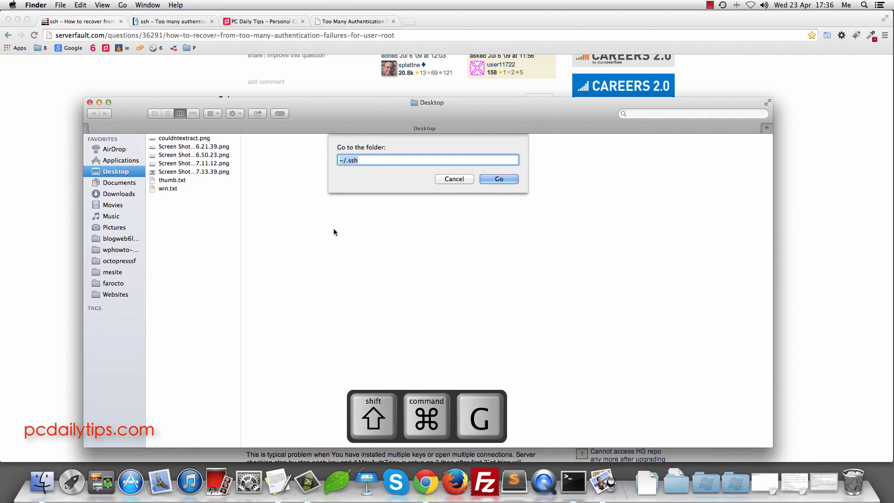
pyautogui.click(122, 5)
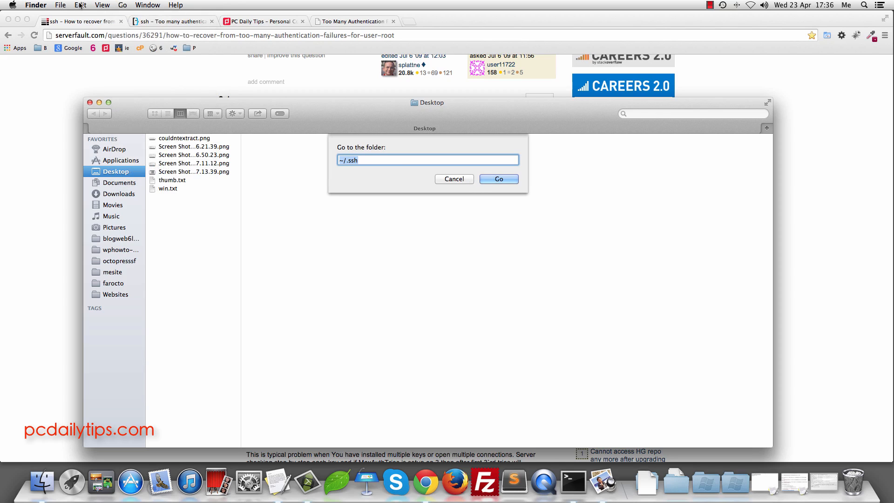
pyautogui.click(122, 4)
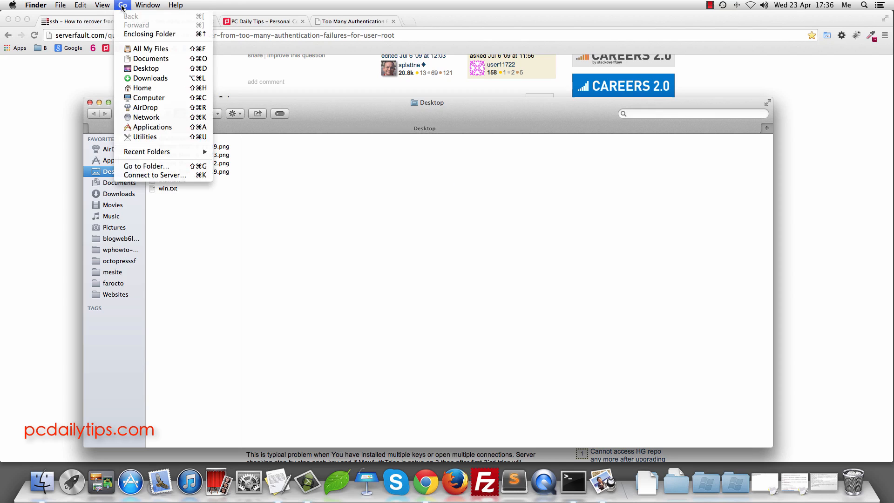
pyautogui.click(147, 166)
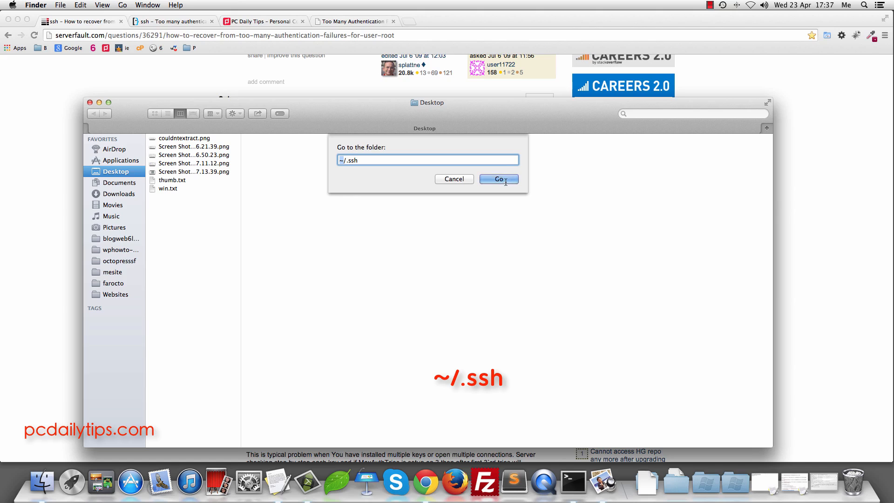
pyautogui.click(498, 179)
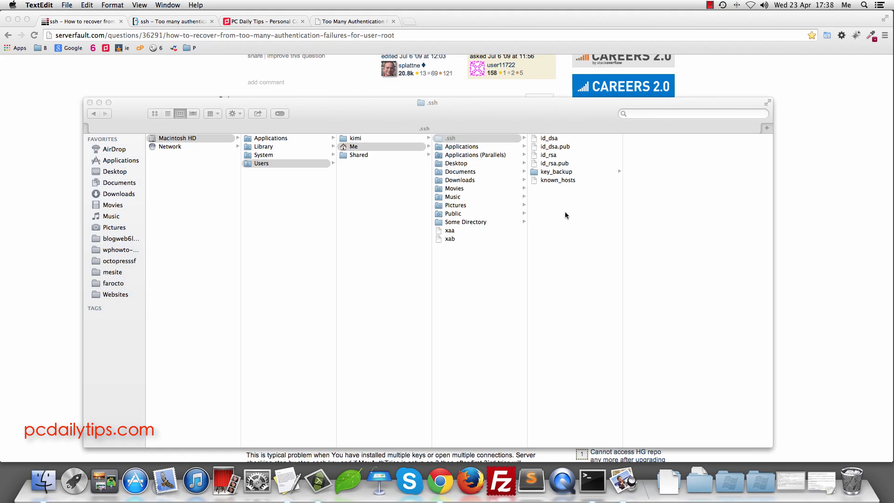
# - Create a new blank TextEdit document
pyautogui.click(66, 4)
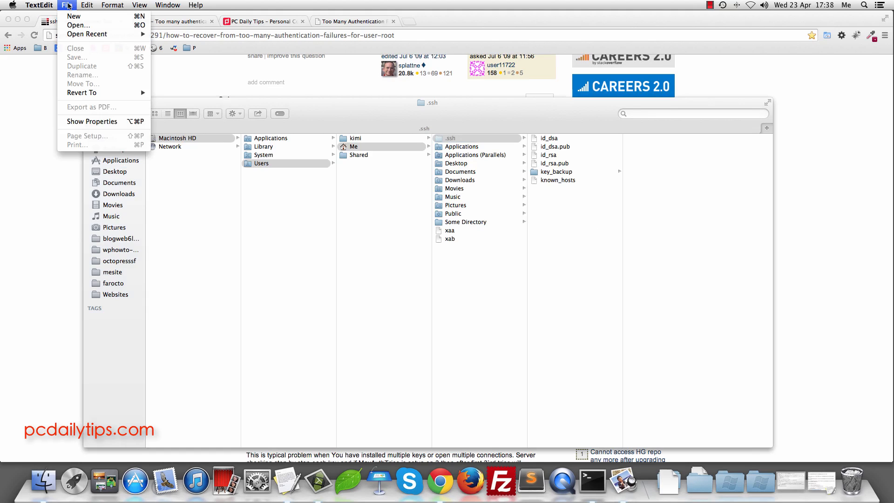
pyautogui.moveTo(73, 16)
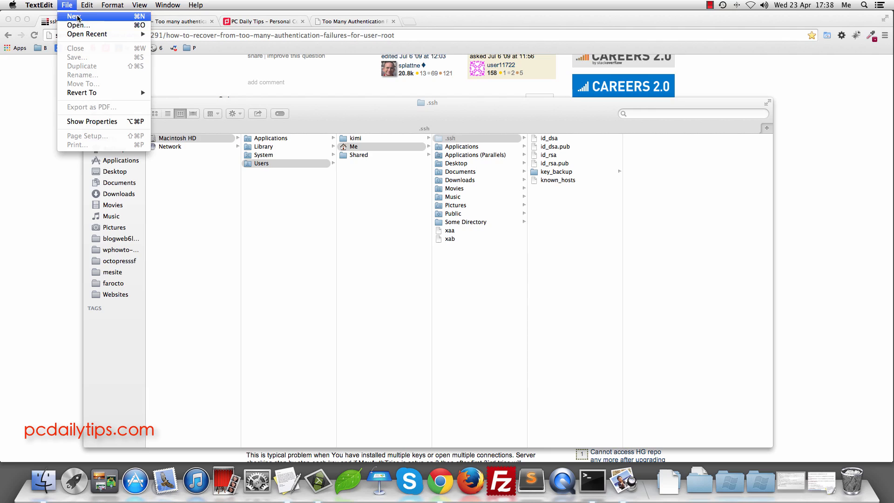
pyautogui.click(74, 16)
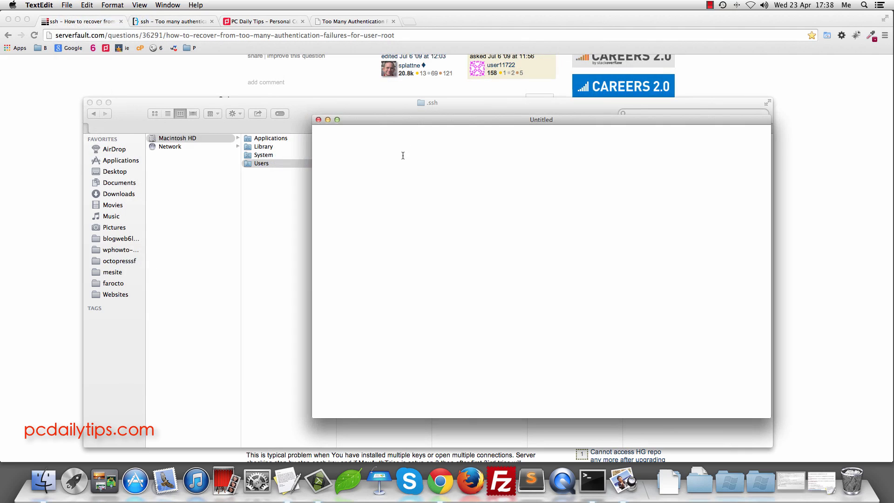
pyautogui.write('co')
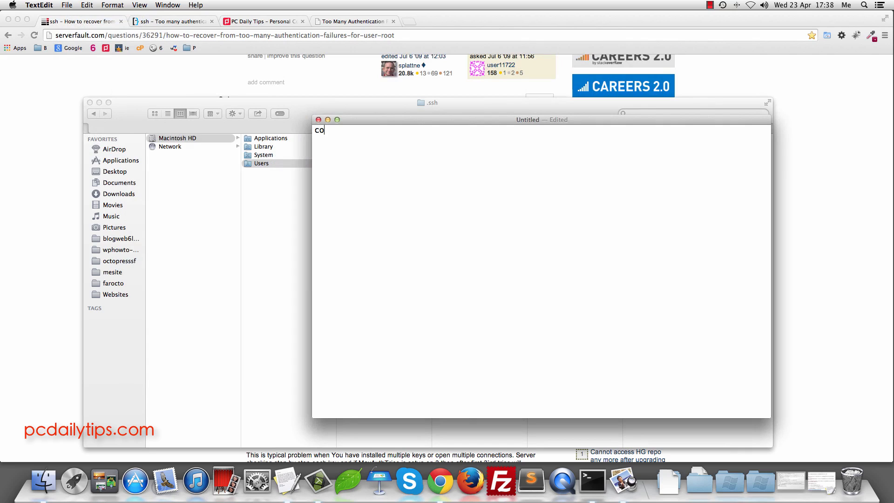
# - Save the document to the Desktop under the name config
pyautogui.click(67, 5)
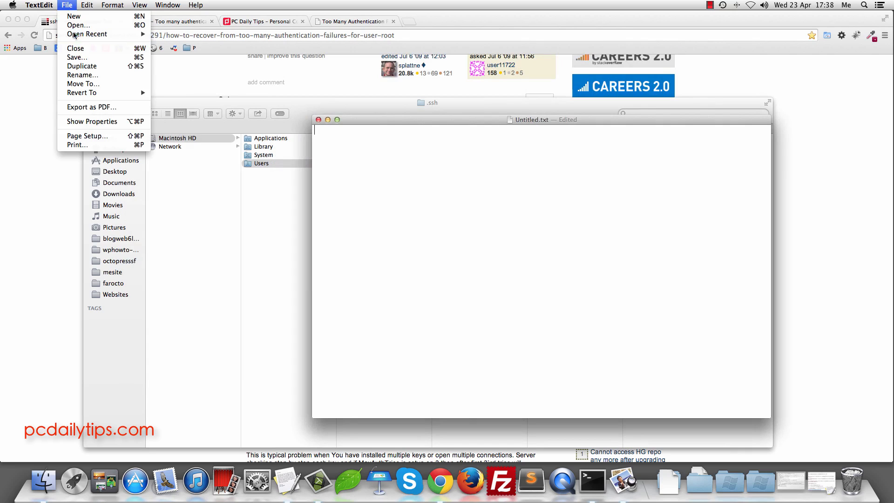
pyautogui.click(77, 57)
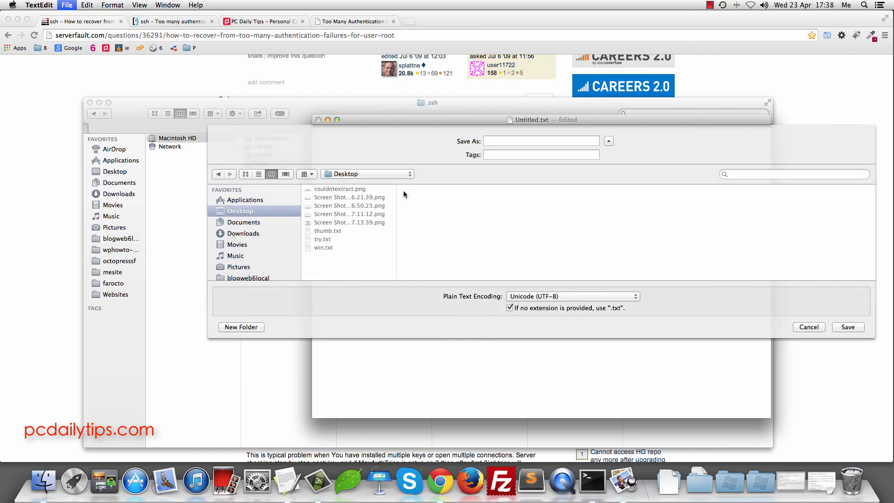
pyautogui.write('confi')
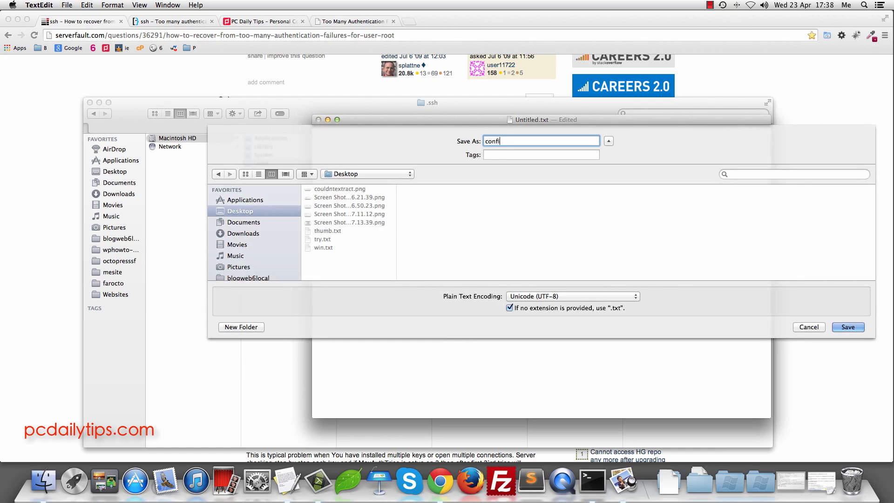
pyautogui.write('g')
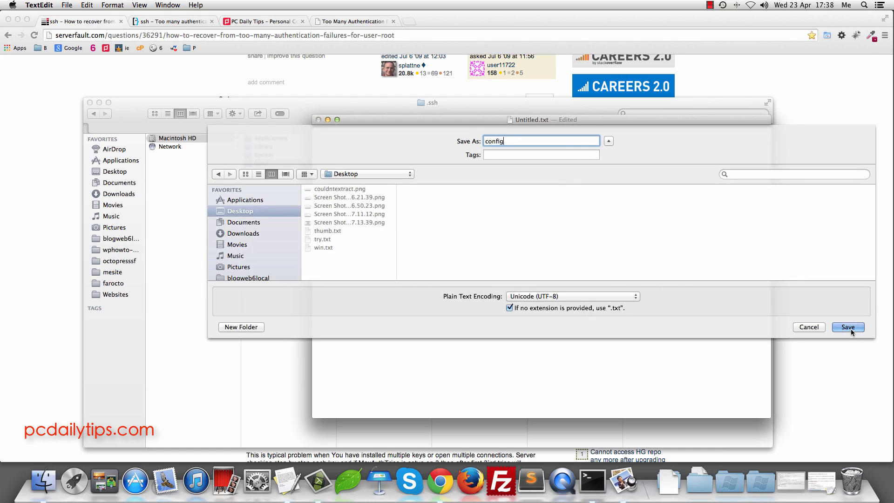
pyautogui.click(847, 326)
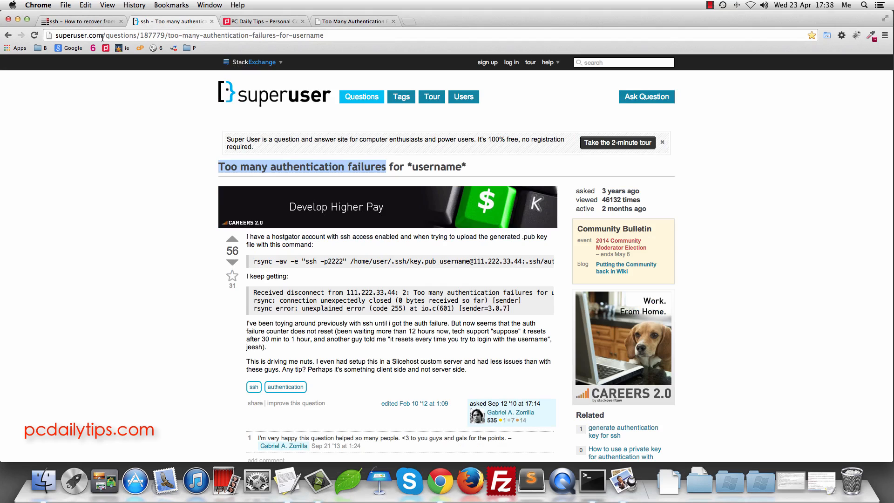
# - Scroll the Super User page down to the accepted answer's sample Host block
pyautogui.scroll(-3)
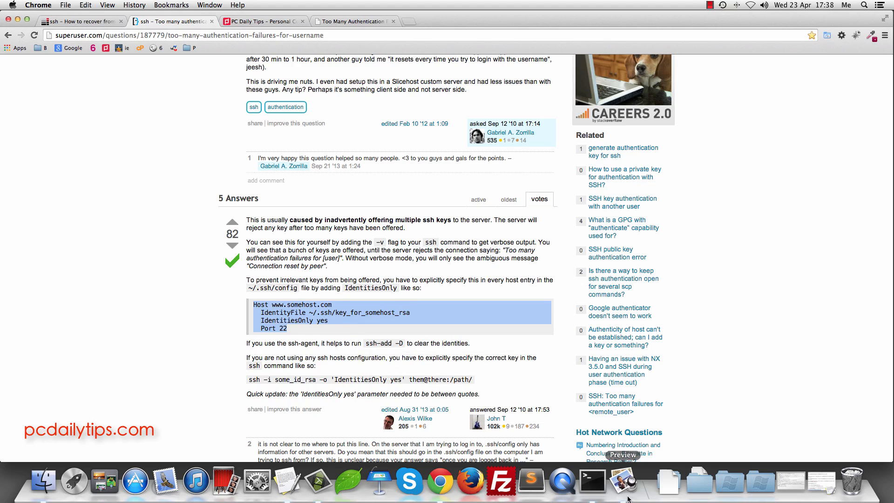
pyautogui.moveTo(820, 483)
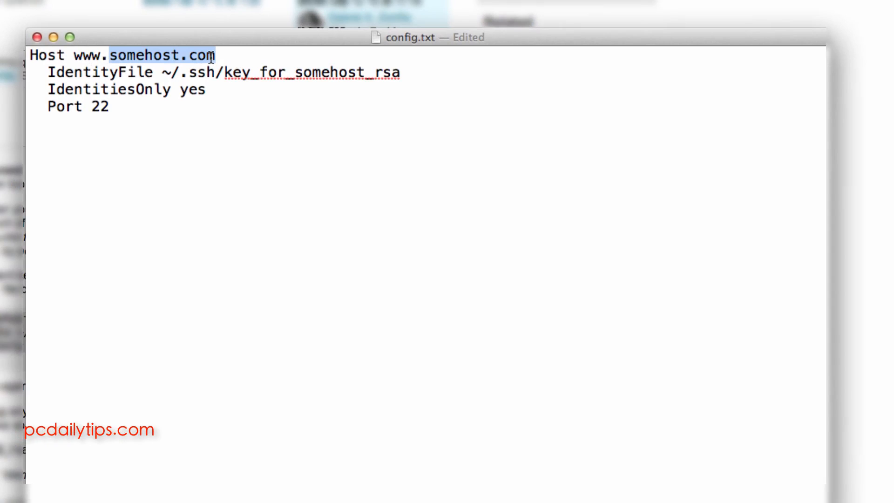
# - Replace the sample host with wphowtosite.com in the pasted Host block
pyautogui.write('wphos')
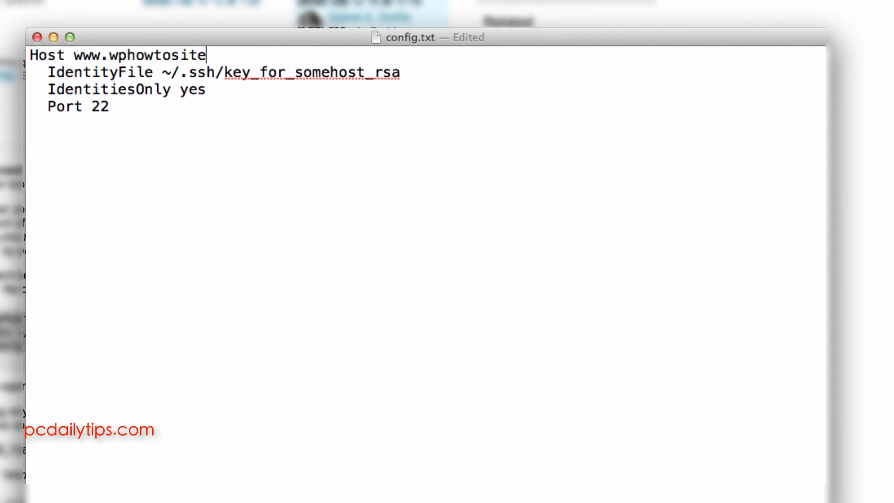
pyautogui.write('.com')
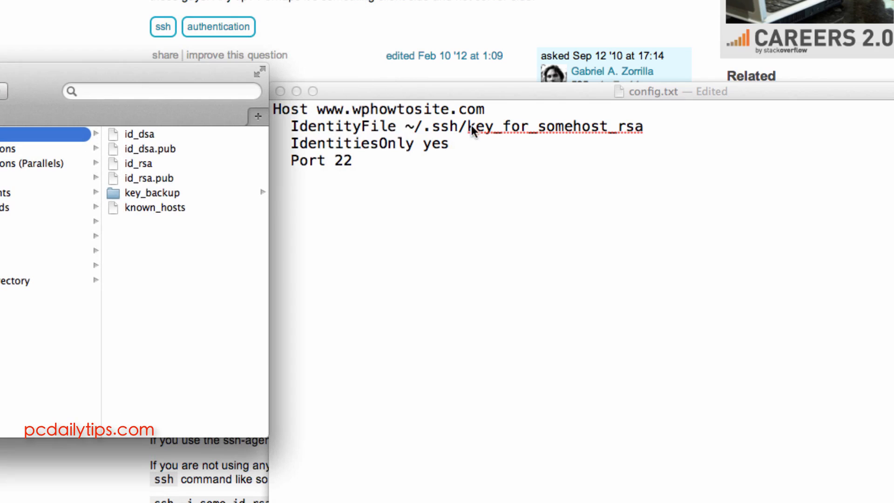
pyautogui.moveTo(362, 132)
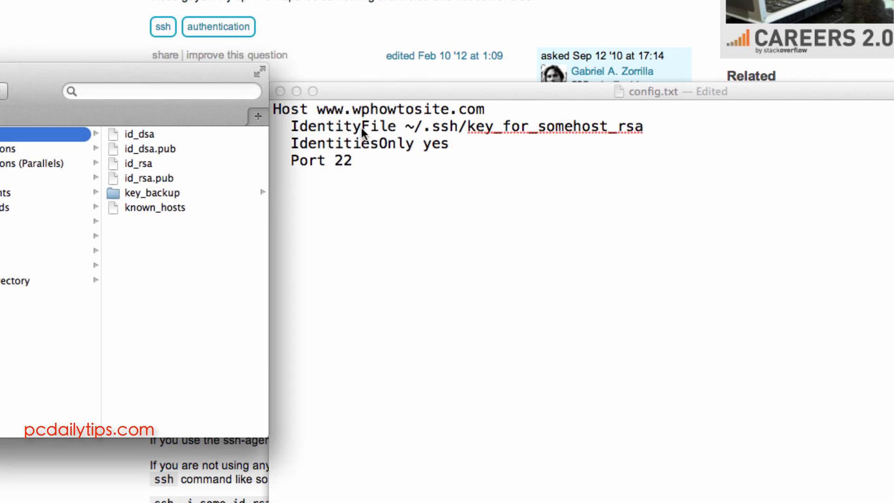
pyautogui.moveTo(472, 141)
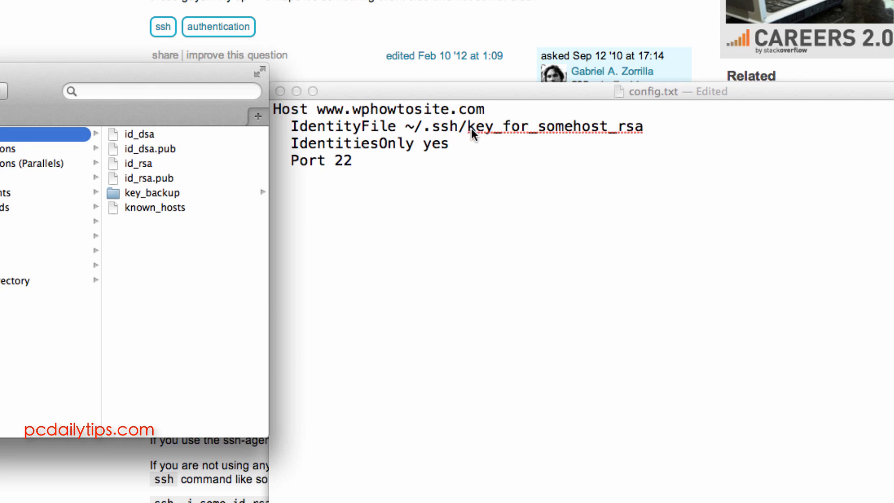
# - Replace the placeholder key_for_somehost_rsa with id_dsa in the IdentityFile line
pyautogui.doubleClick(564, 127)
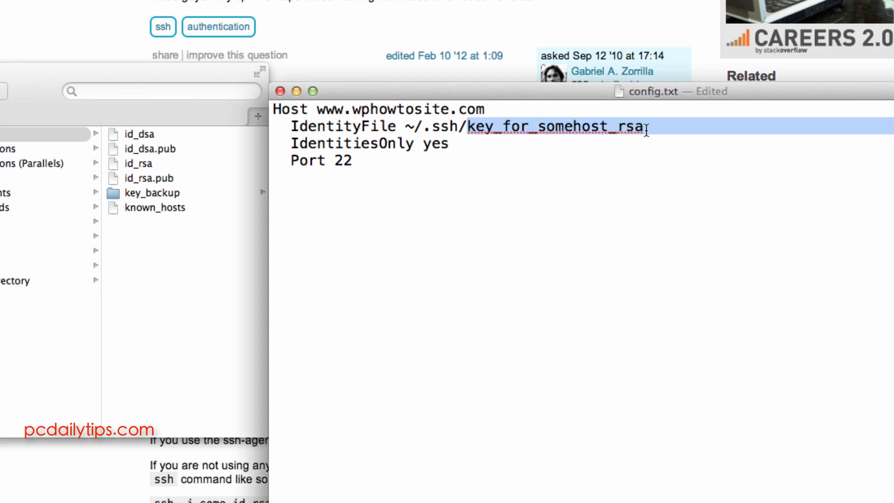
pyautogui.doubleClick(564, 126)
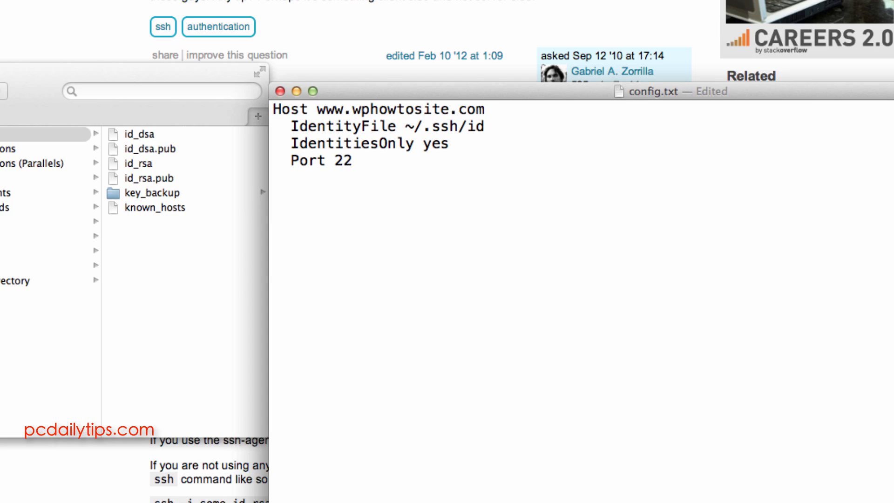
pyautogui.write('_dsa')
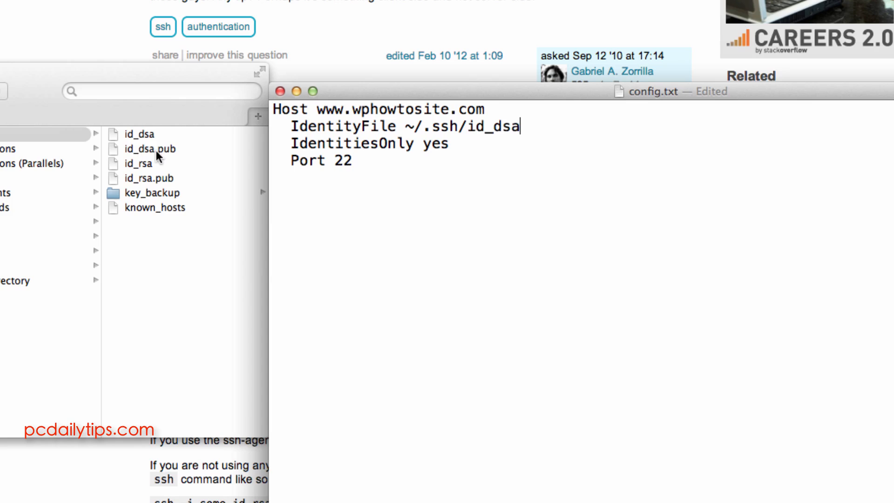
pyautogui.moveTo(161, 160)
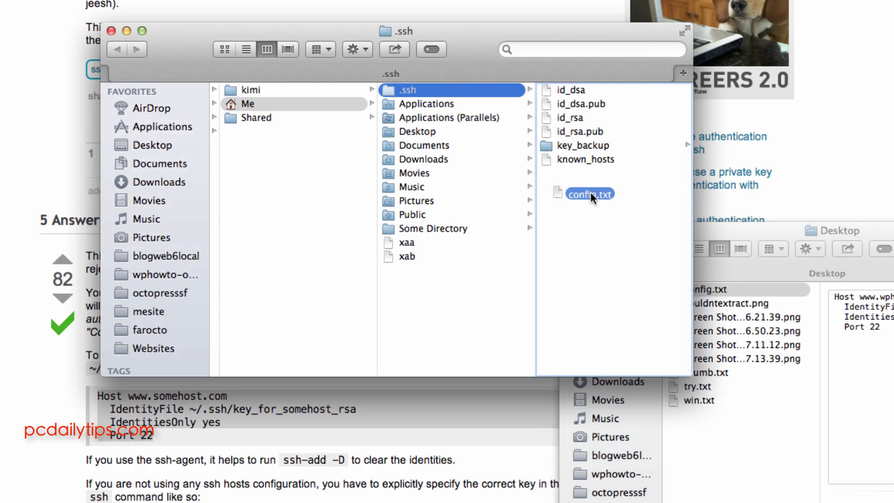
# - Drop config.txt from the Desktop into the hidden .ssh folder next to the key files
pyautogui.click(590, 194)
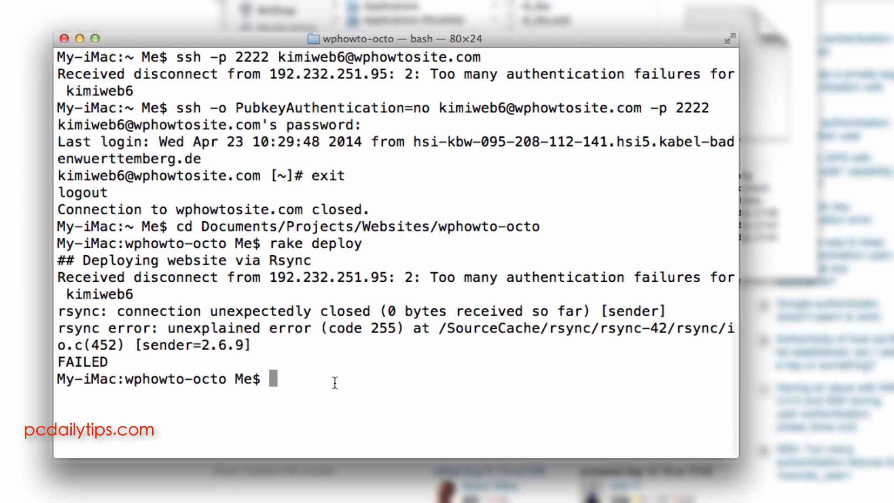
# - Enter rake deploy at the prompt to retry the rsync deployment after clearing identities
pyautogui.write('rake deploy')
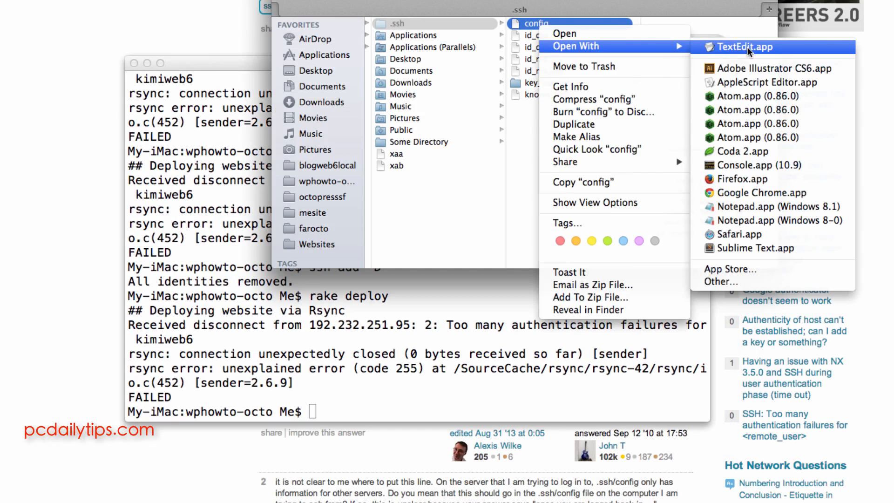
# - View the .ssh config file in TextEdit to confirm its wphowtosite Host block uses id_dsa
pyautogui.click(745, 47)
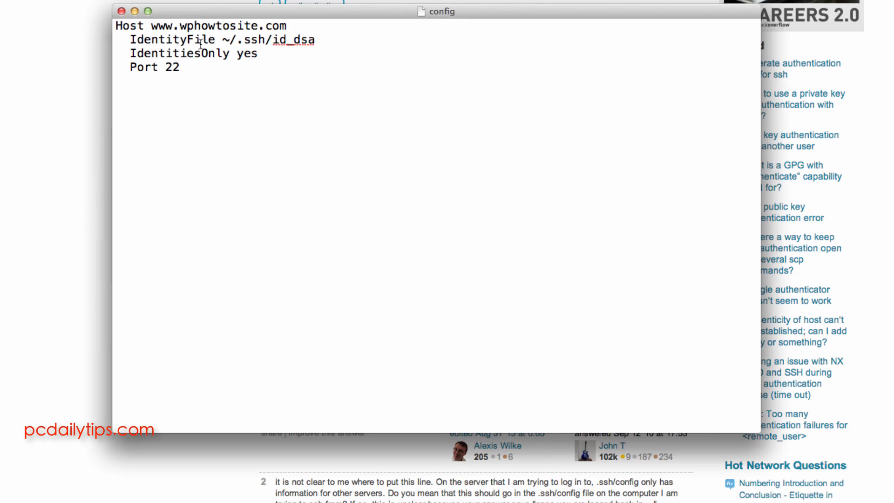
pyautogui.doubleClick(164, 26)
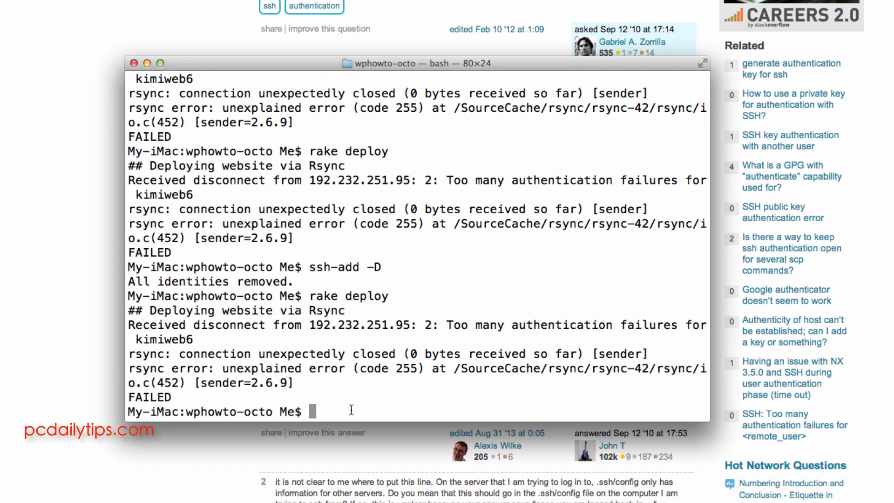
# - Run ssh-add -D to clear agent identities, then queue rake deploy at the prompt
pyautogui.write('ssh-add -D')
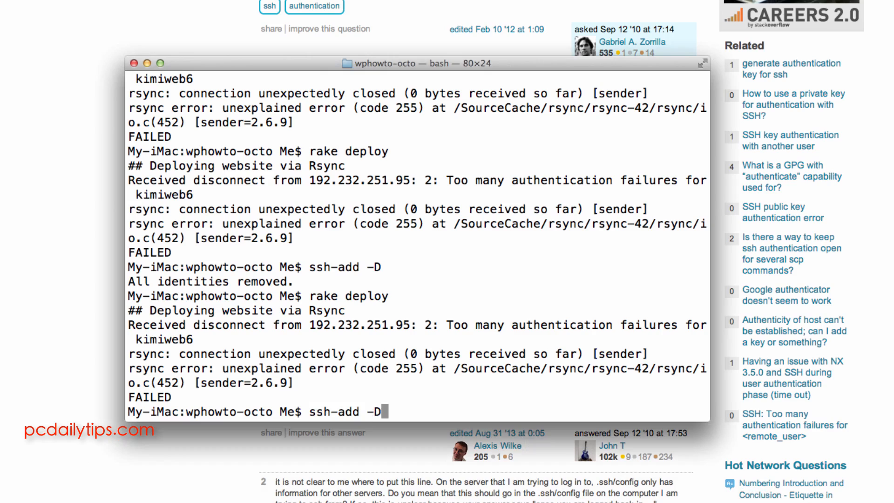
pyautogui.press('Return')
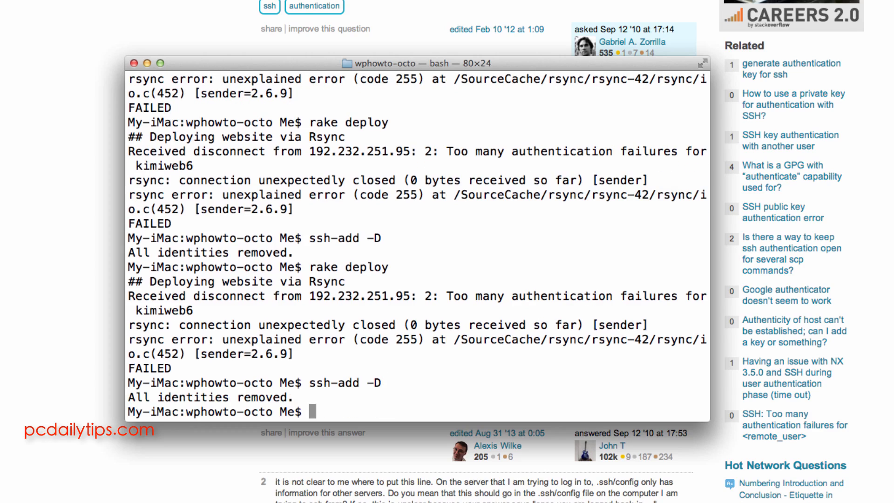
pyautogui.write('rake deploy')
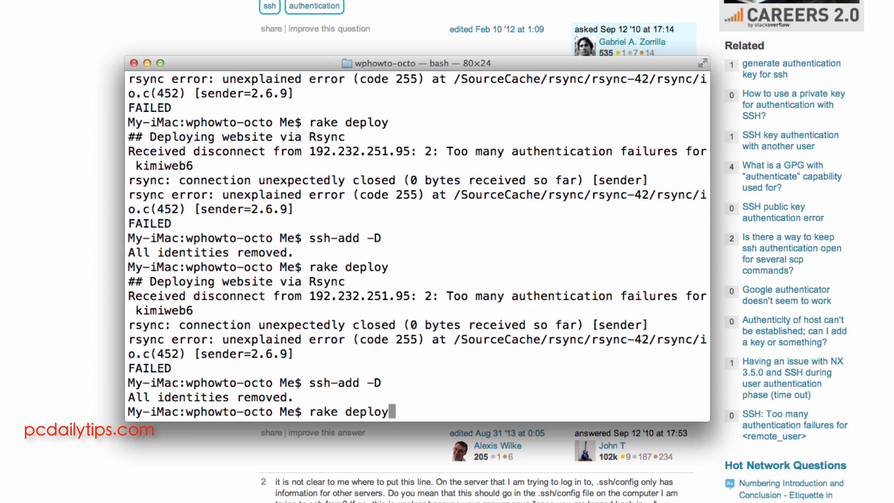